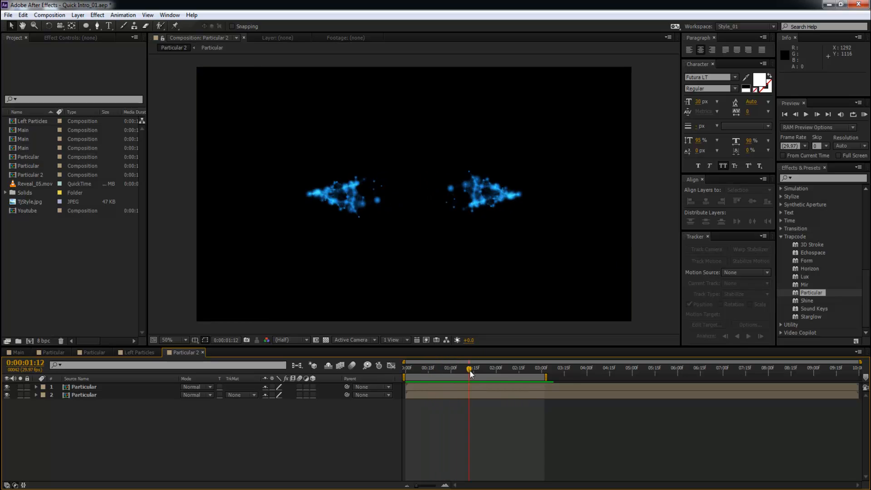
# - Create a black full-frame solid named PAR in the Main comp
pyautogui.moveTo(469, 369); pyautogui.dragTo(458, 369)
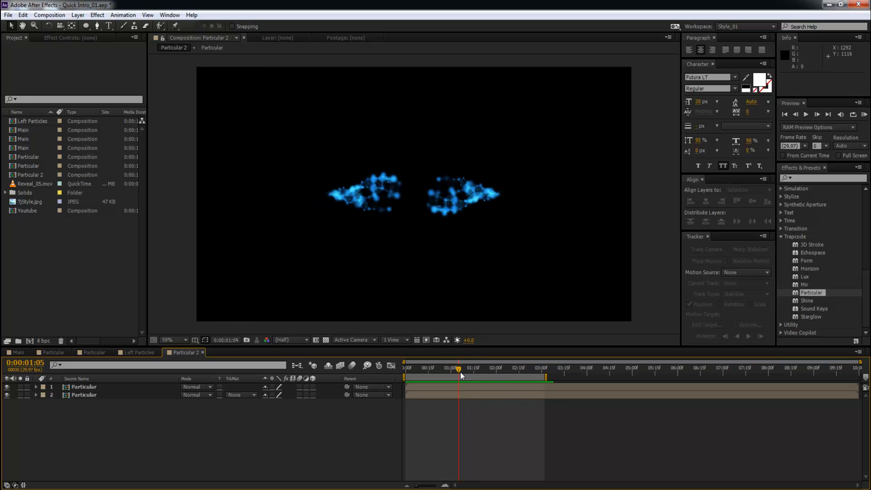
pyautogui.moveTo(459, 369); pyautogui.dragTo(447, 370)
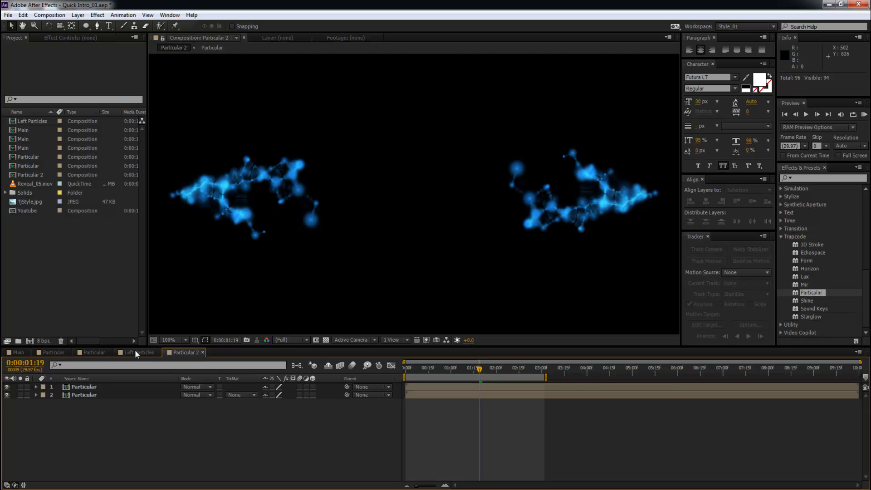
pyautogui.click(137, 352)
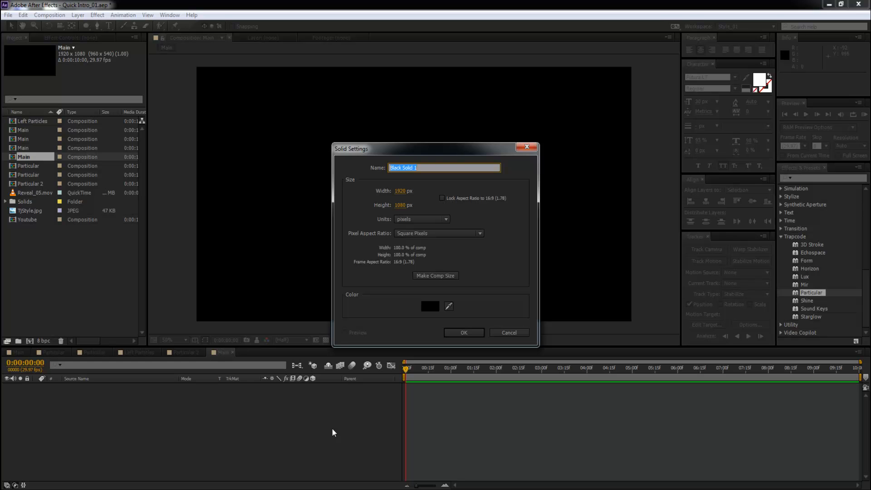
pyautogui.click(463, 332)
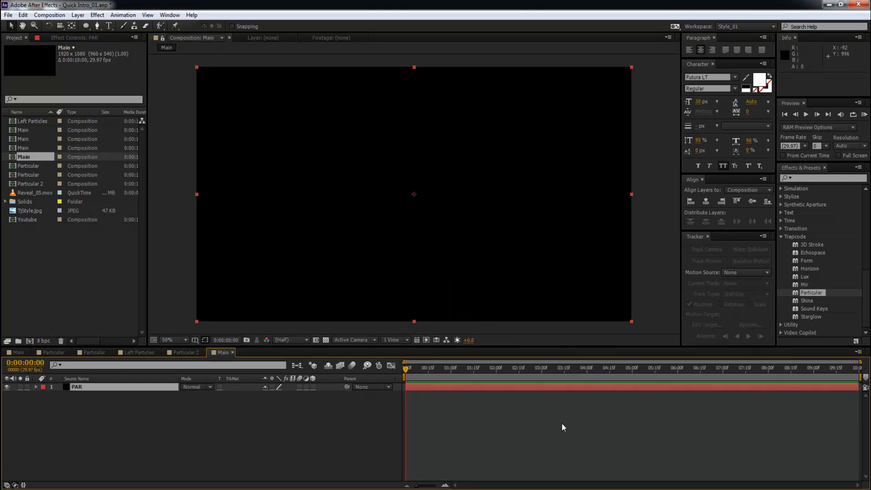
pyautogui.moveTo(820, 235)
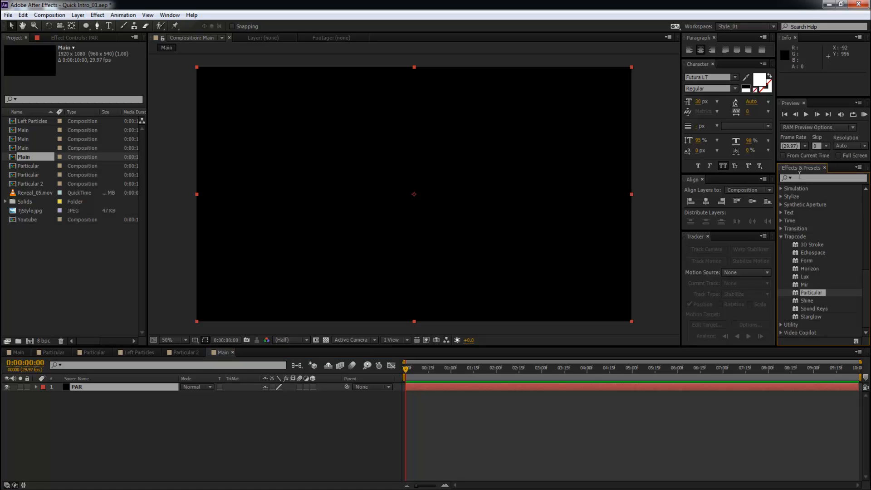
pyautogui.moveTo(779, 242)
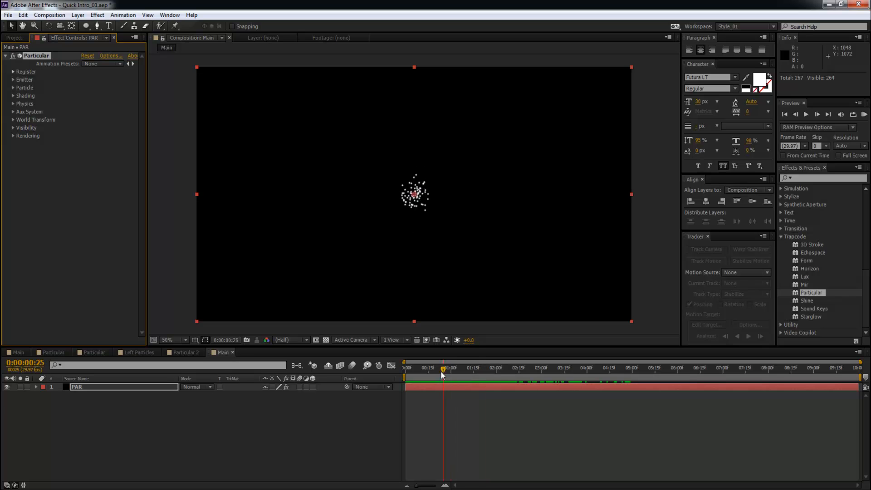
# - Apply Particular to PAR and keyframe Emitter Position XY from centre to 1638, 540 at 2s
pyautogui.click(489, 367)
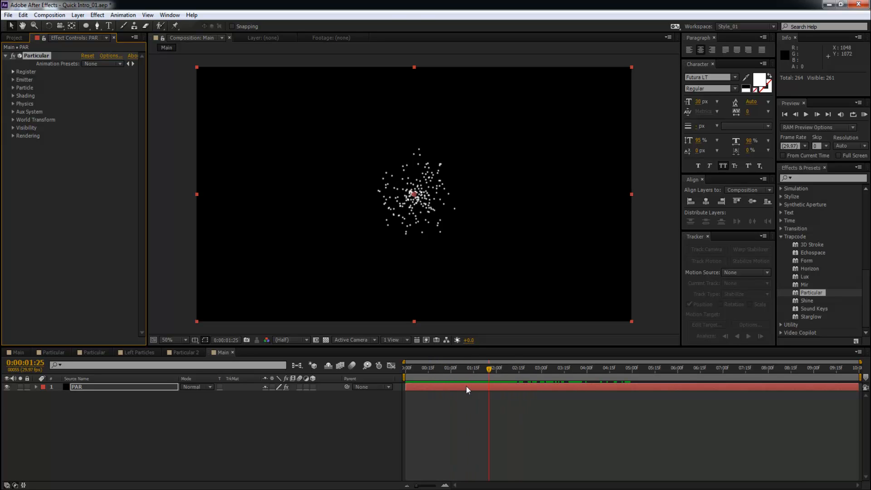
pyautogui.click(464, 369)
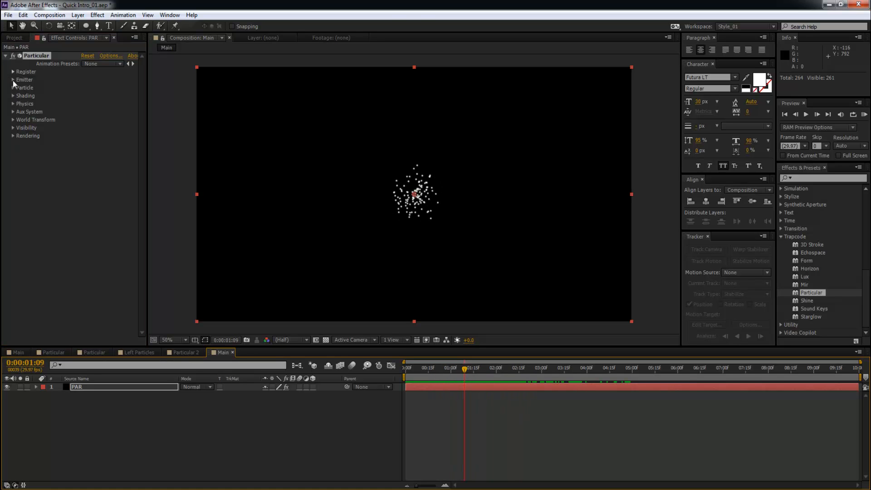
pyautogui.click(12, 79)
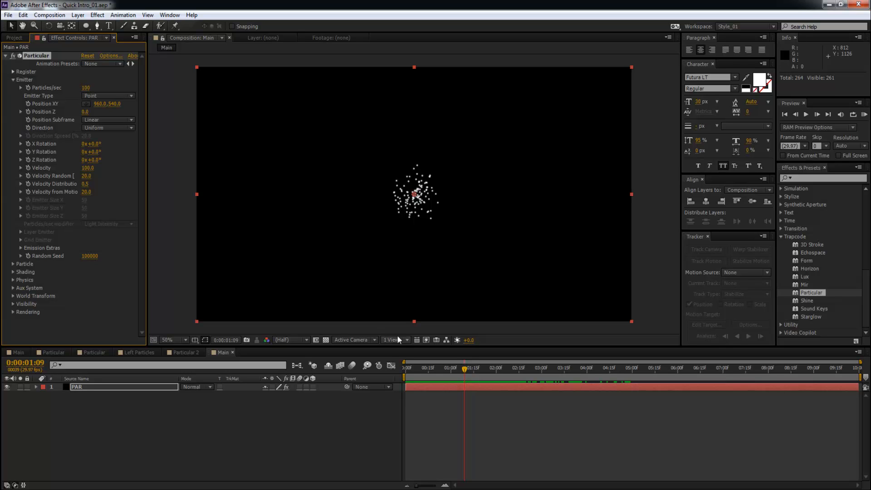
pyautogui.moveTo(463, 372)
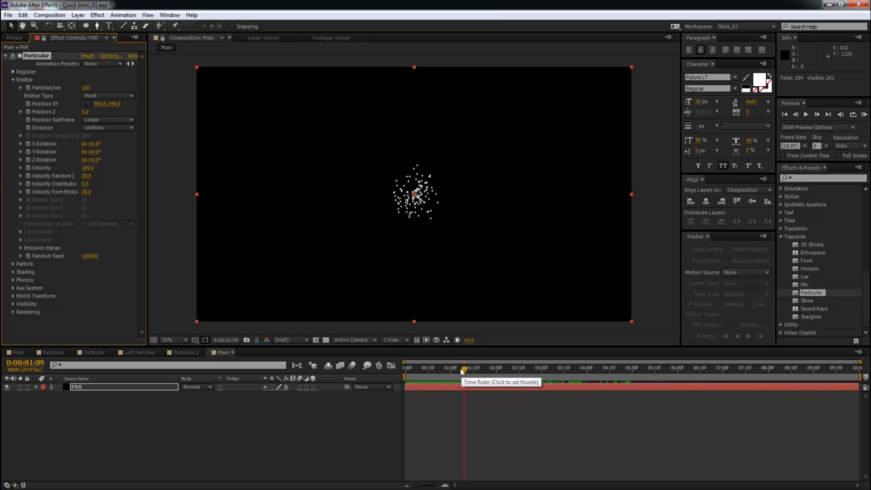
pyautogui.click(404, 368)
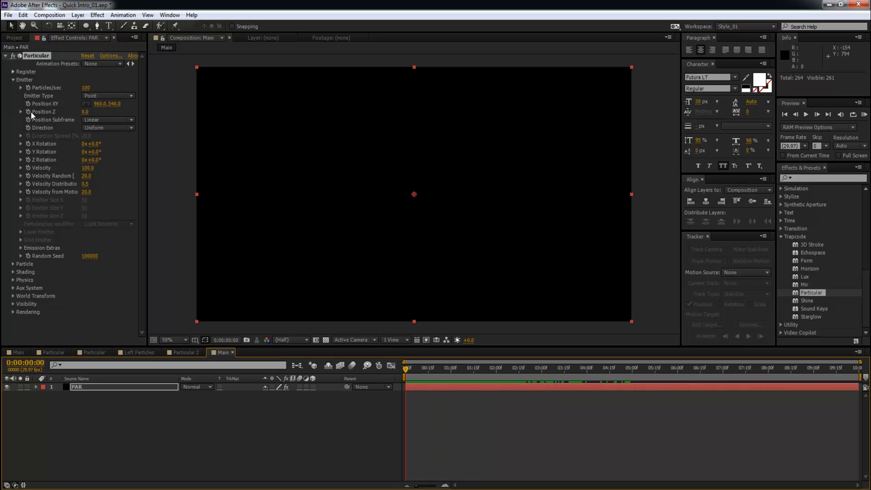
pyautogui.moveTo(32, 113)
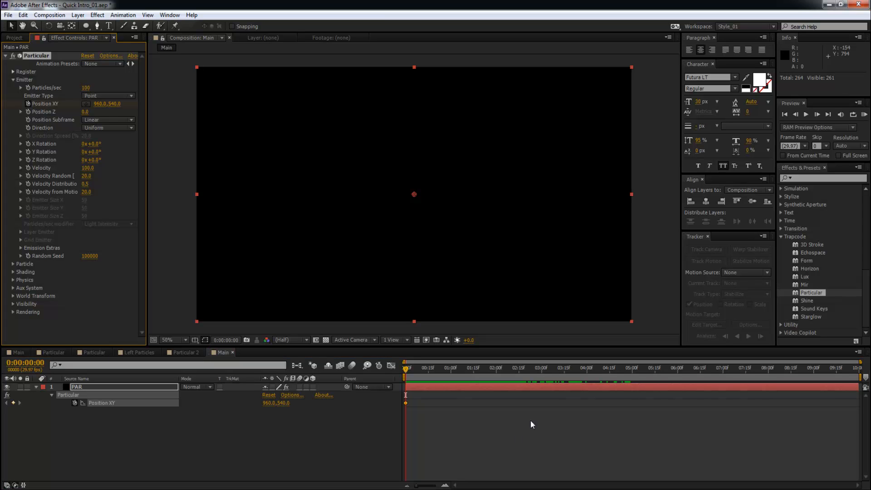
pyautogui.moveTo(497, 374)
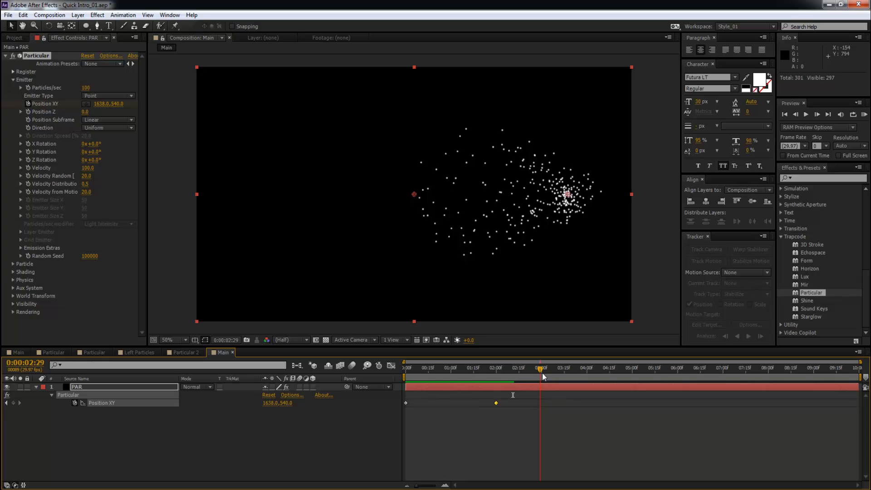
pyautogui.moveTo(541, 375)
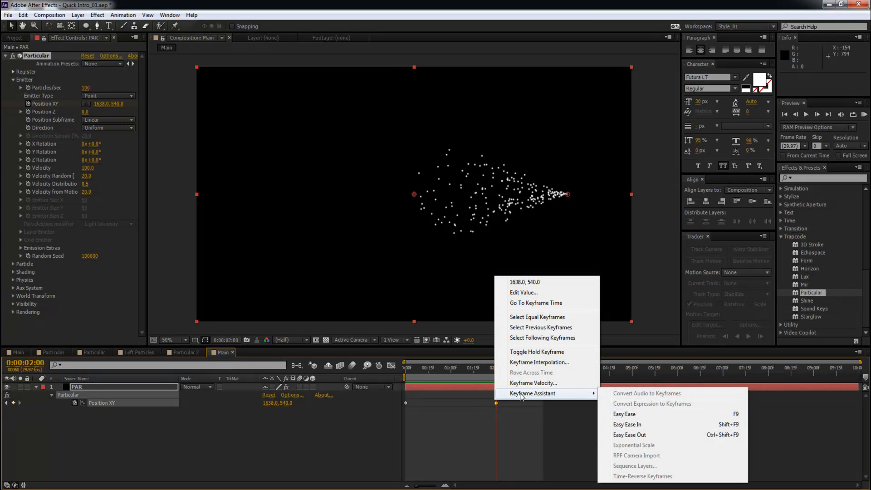
pyautogui.moveTo(644, 418)
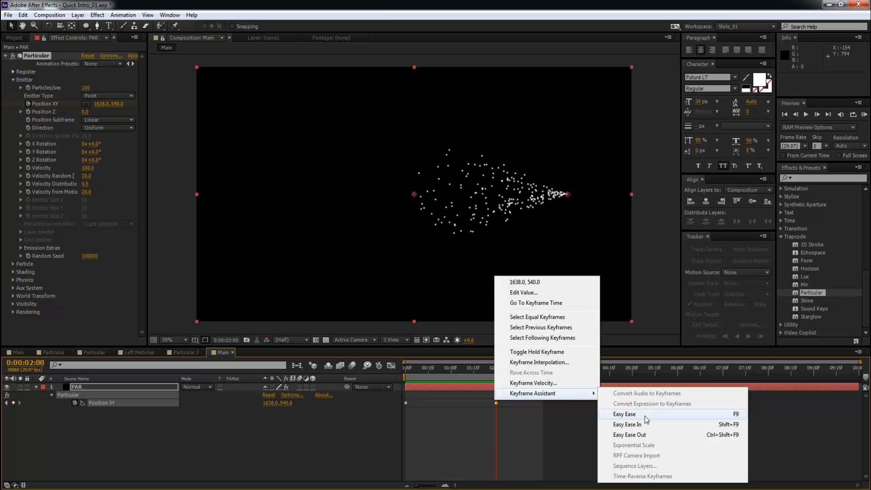
# - Apply Easy Ease to the Position XY keyframes and scrub to preview the motion
pyautogui.click(624, 414)
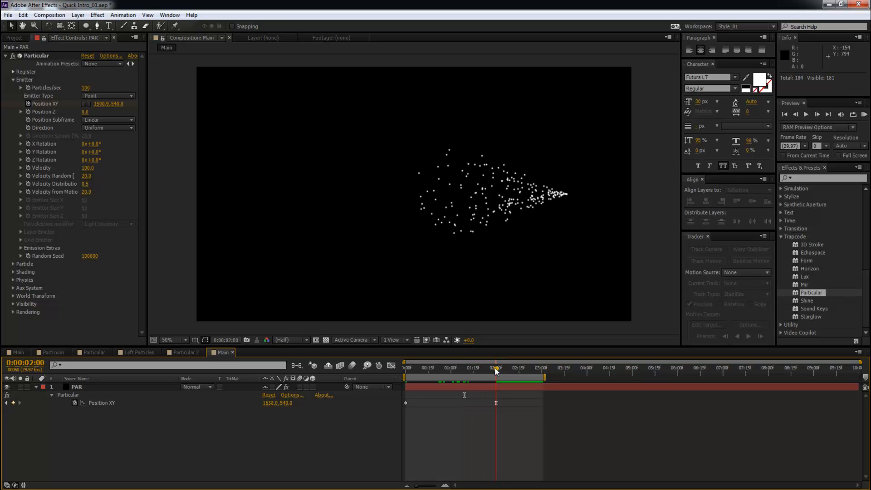
pyautogui.click(496, 368)
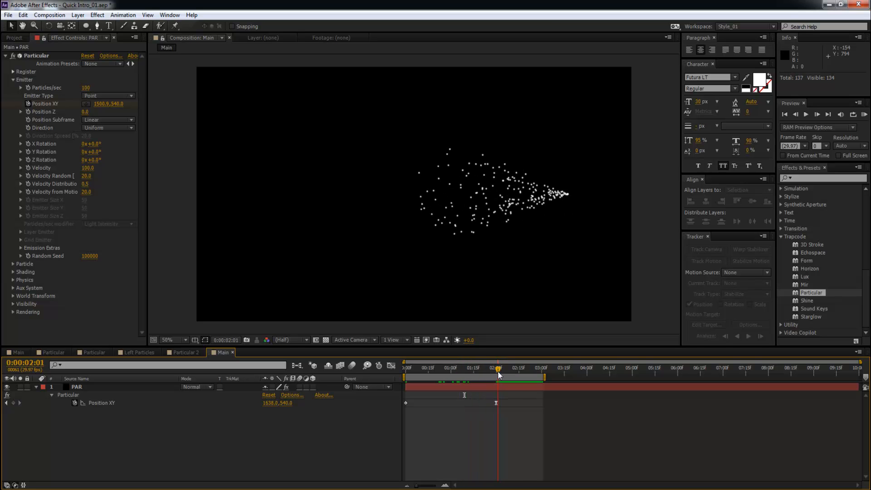
pyautogui.moveTo(495, 368); pyautogui.dragTo(510, 368)
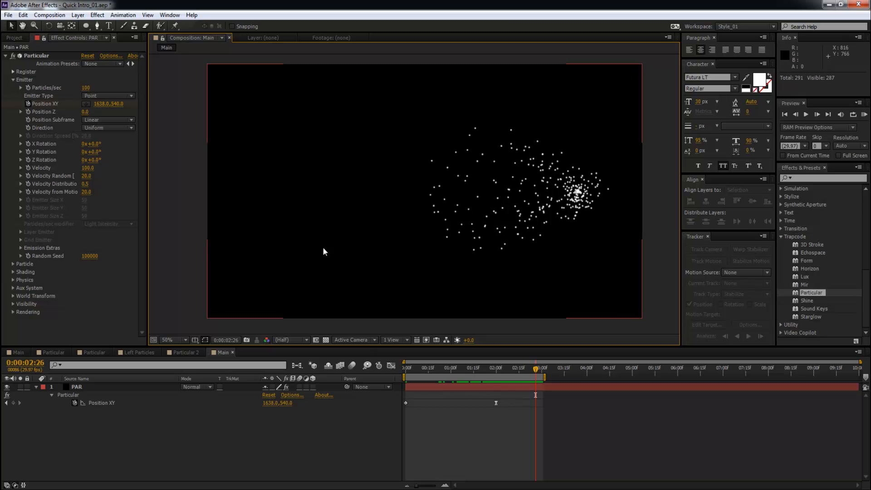
pyautogui.moveTo(17, 268)
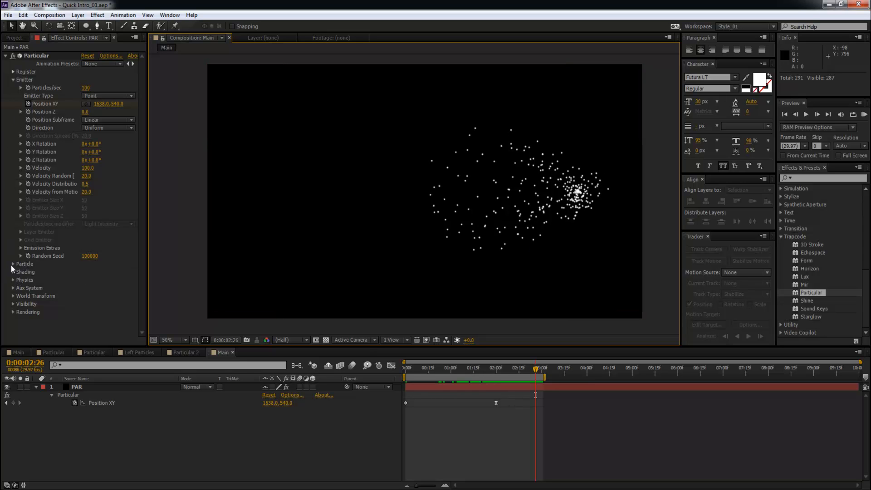
# - Set Particle Life to 1.0 second and zoom the viewer to inspect the trail
pyautogui.scroll(-3)
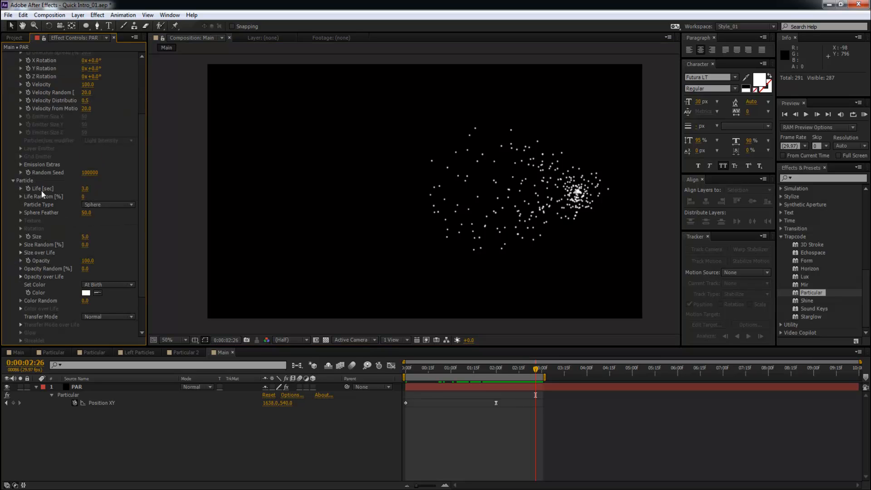
pyautogui.moveTo(43, 191)
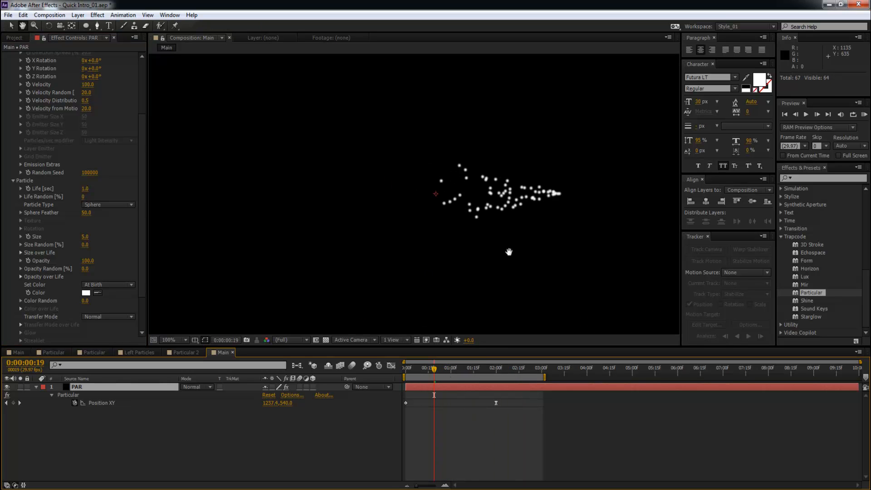
pyautogui.click(167, 339)
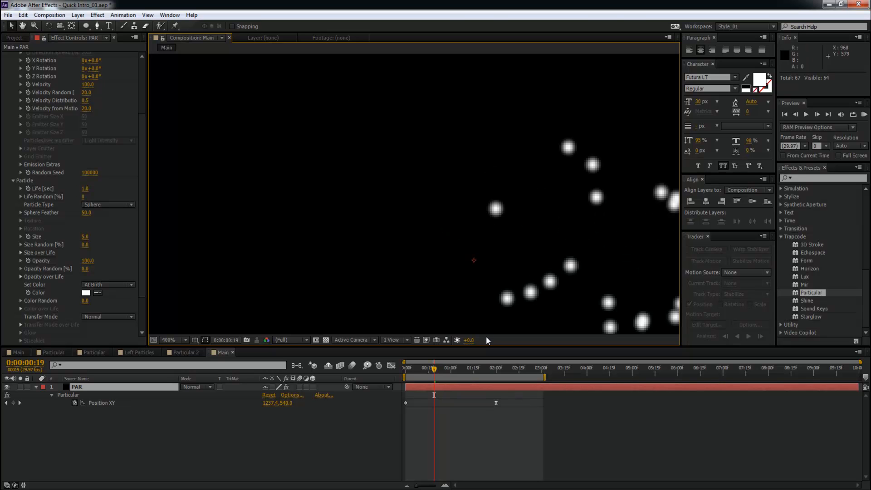
pyautogui.moveTo(392, 379)
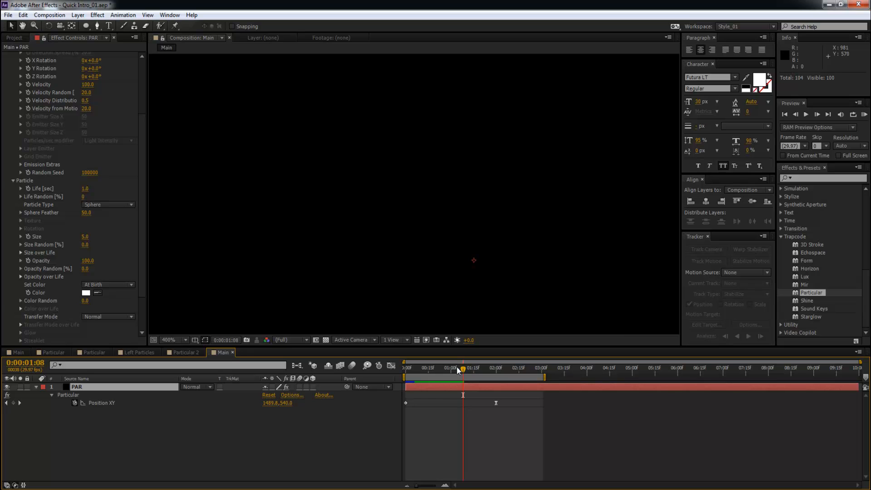
pyautogui.click(467, 368)
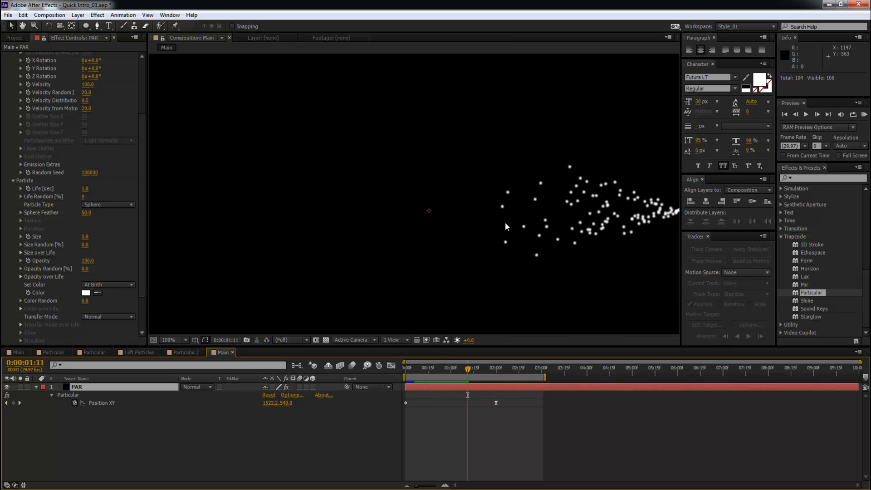
pyautogui.click(169, 340)
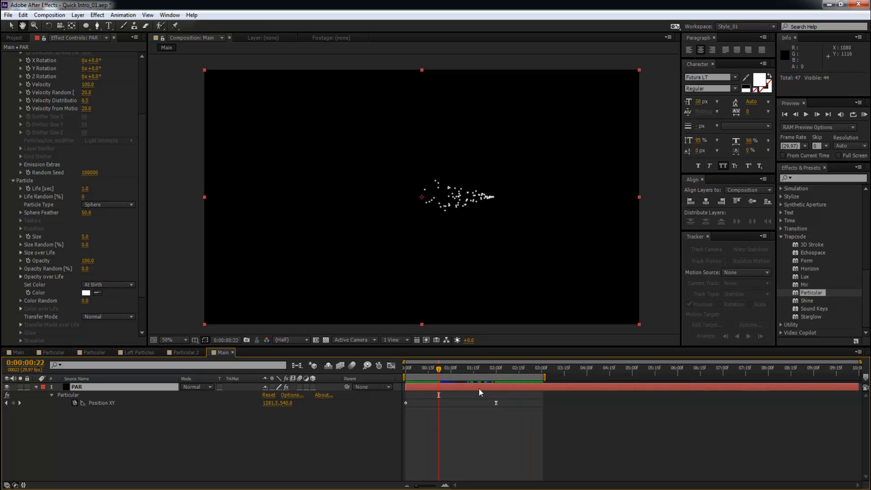
pyautogui.moveTo(439, 367); pyautogui.dragTo(505, 367)
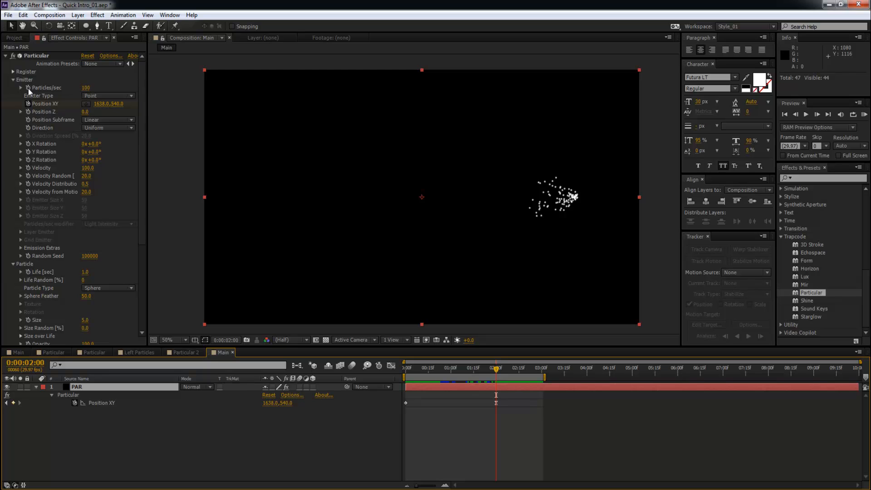
pyautogui.moveTo(29, 91)
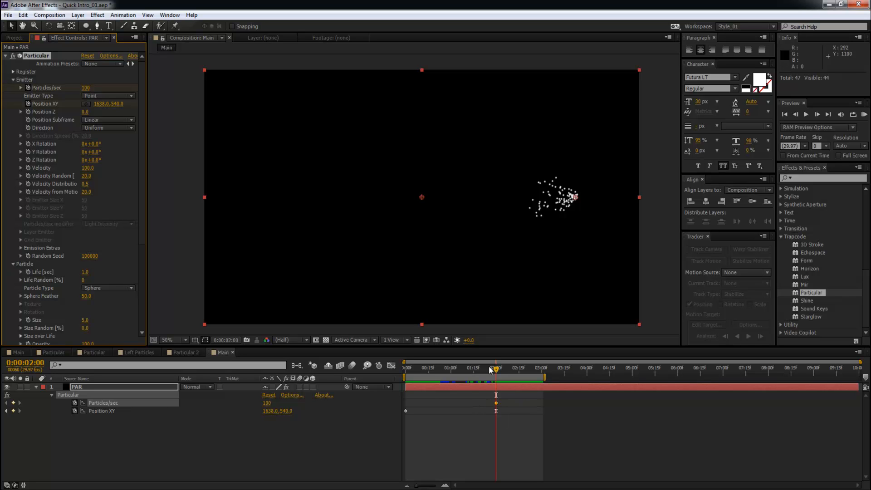
pyautogui.moveTo(475, 371)
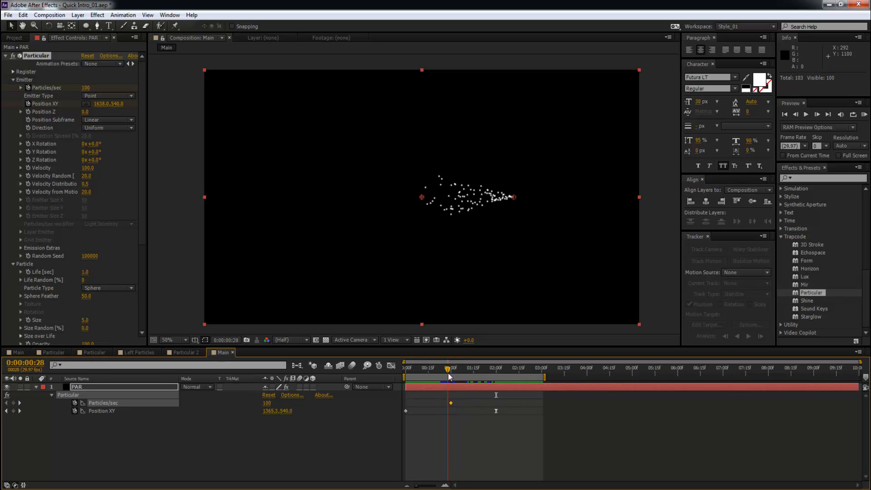
# - Keyframe Particles/sec from 100 near 0:28 down to 0 at 2:00
pyautogui.click(496, 368)
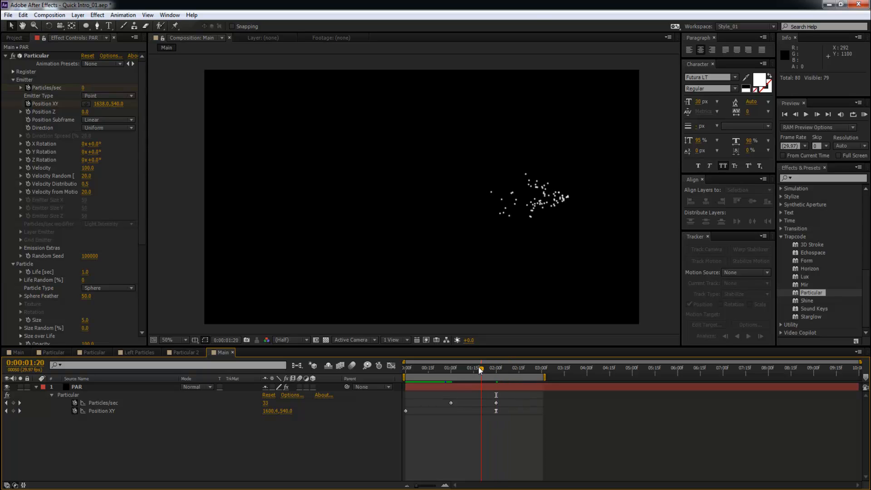
pyautogui.click(633, 368)
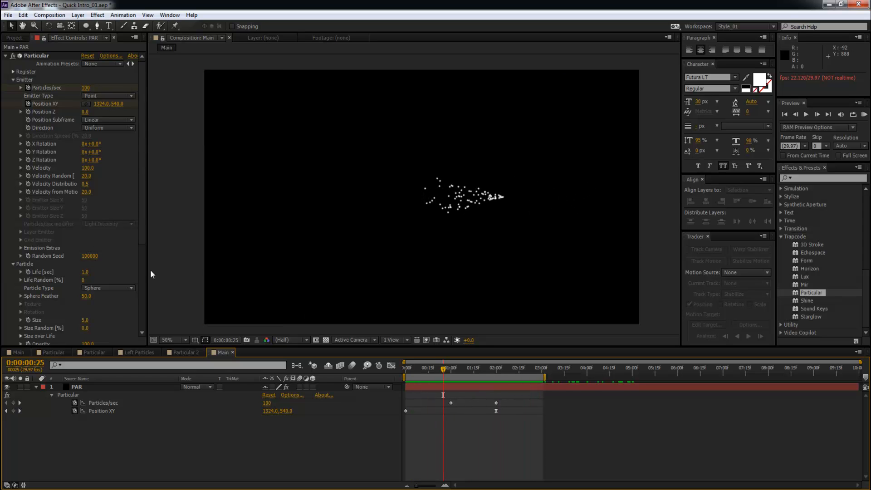
pyautogui.scroll(-3)
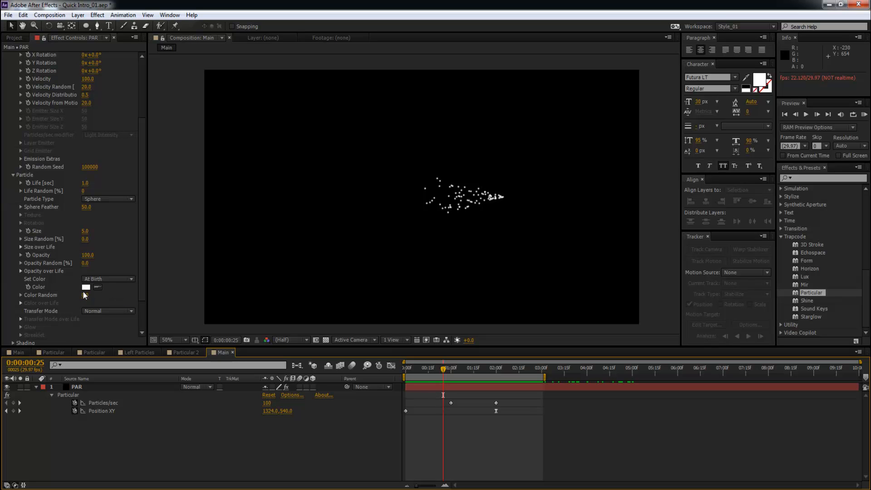
# - Set the Particle Color swatch to blue
pyautogui.click(86, 286)
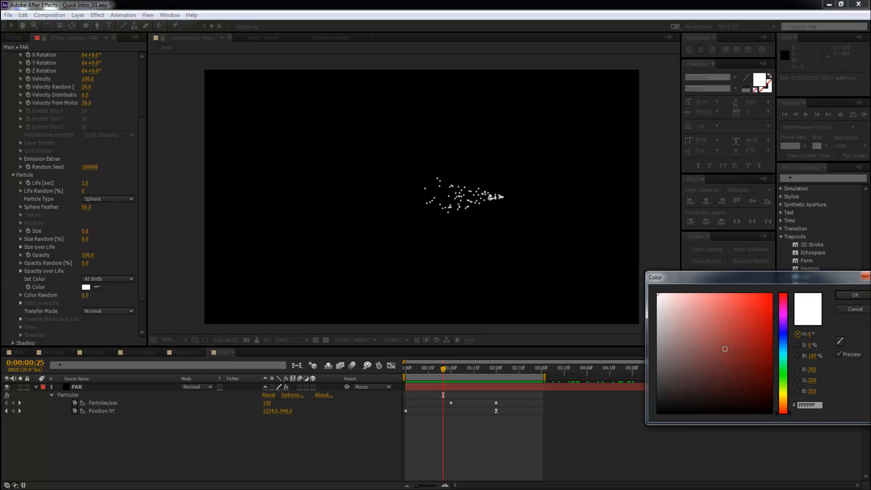
pyautogui.click(784, 298)
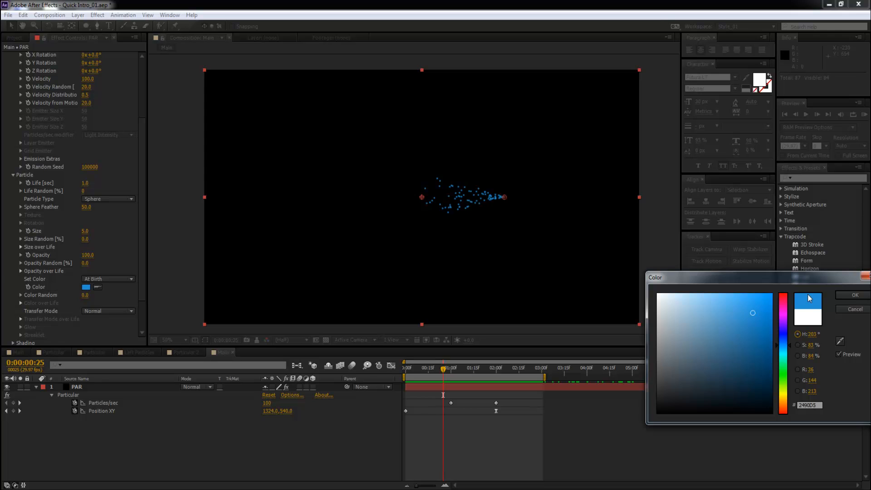
pyautogui.click(854, 295)
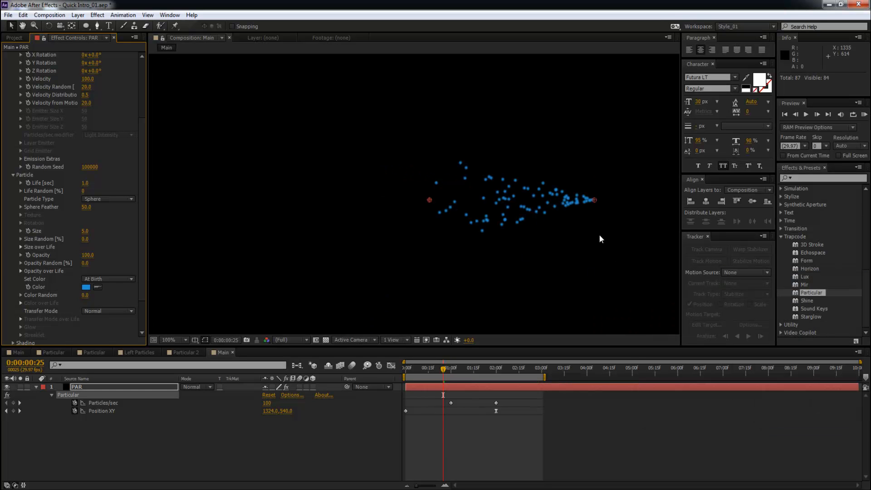
pyautogui.moveTo(473, 267)
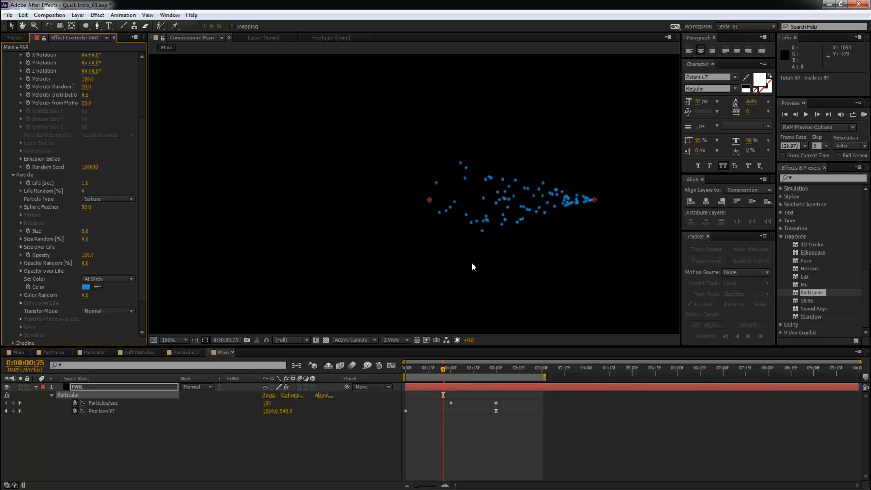
pyautogui.moveTo(103, 322)
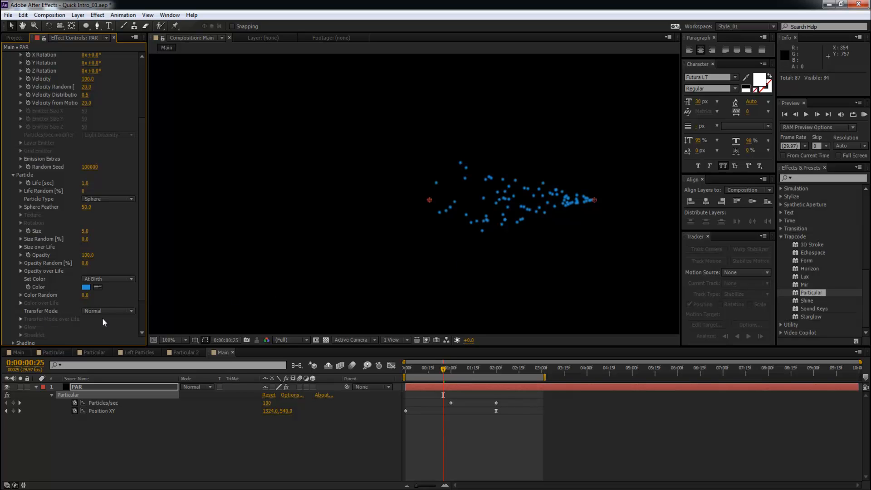
# - Set the particle Transfer Mode to Add
pyautogui.click(109, 310)
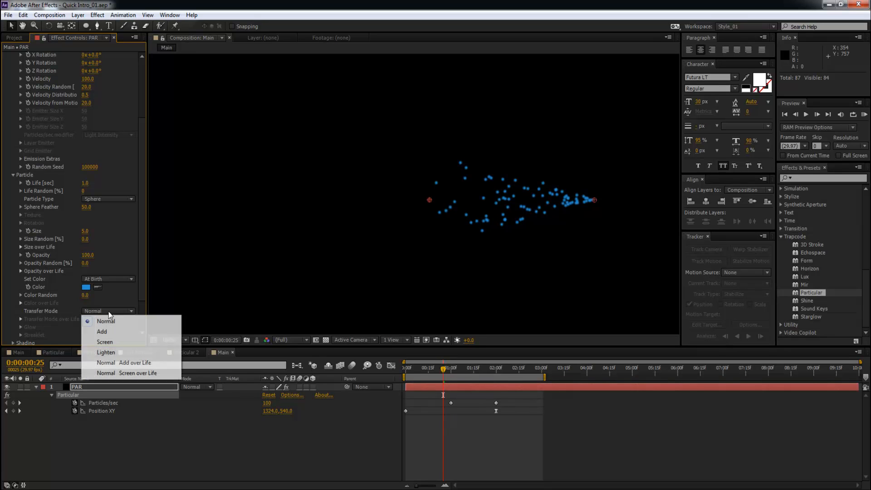
pyautogui.click(102, 332)
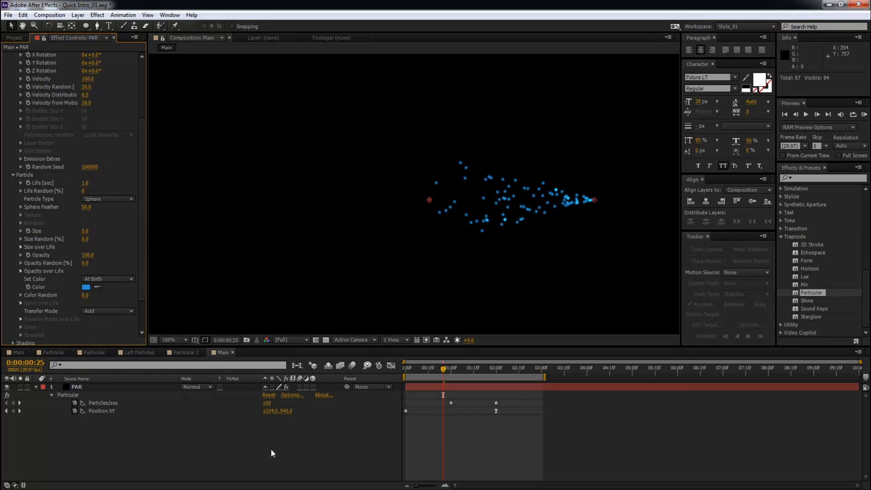
pyautogui.click(405, 367)
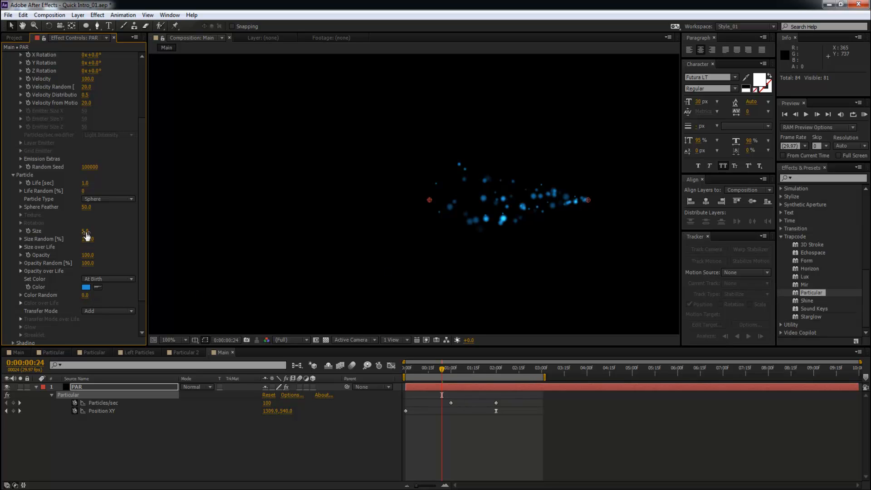
# - Set Size Random and Opacity Random to 100 and particle Size to 7
pyautogui.click(86, 231)
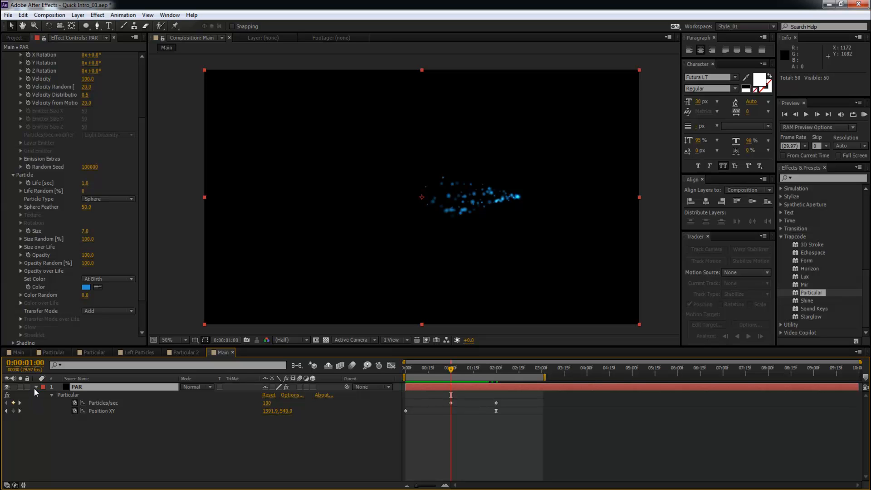
# - Collapse PAR and duplicate it into four layers with varied Size and Particles/sec
pyautogui.click(35, 395)
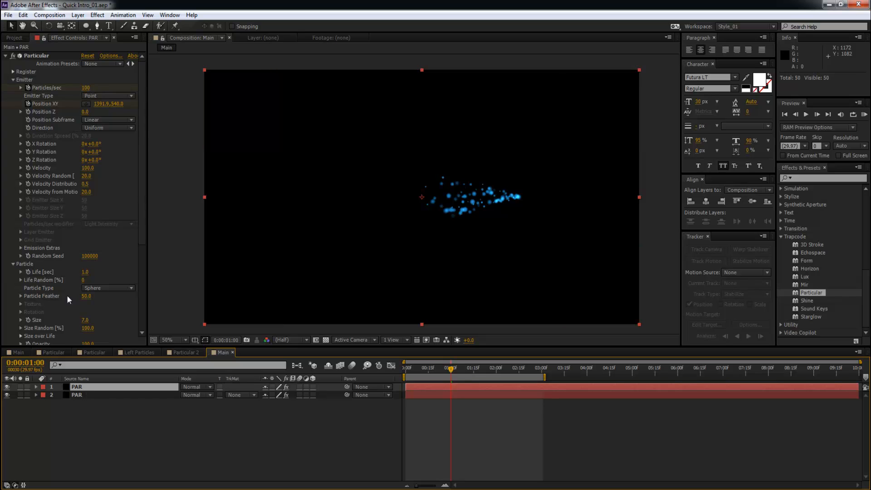
pyautogui.scroll(-3)
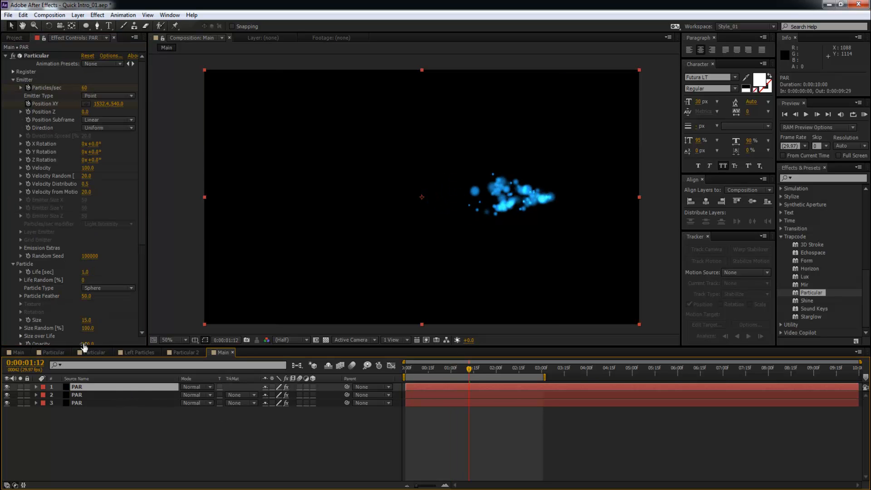
pyautogui.scroll(-3)
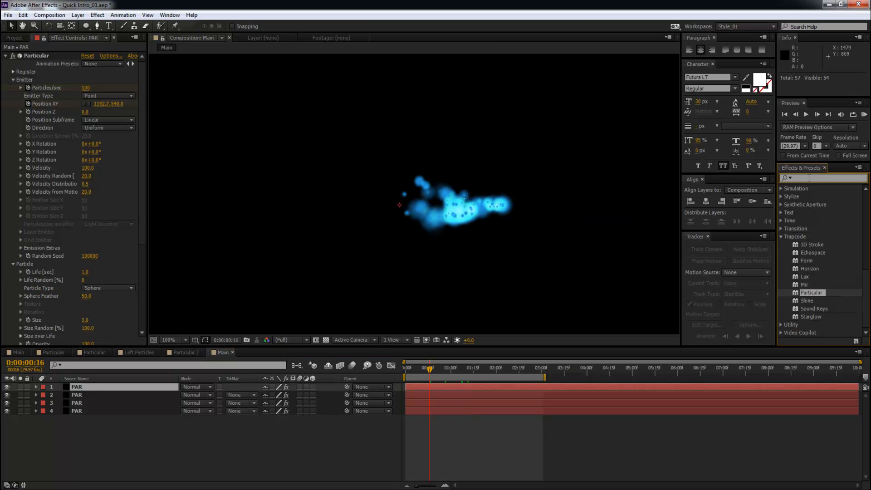
# - Apply CC Vector Blur to a PAR layer, set Amount to 15, and preview
pyautogui.write('vec')
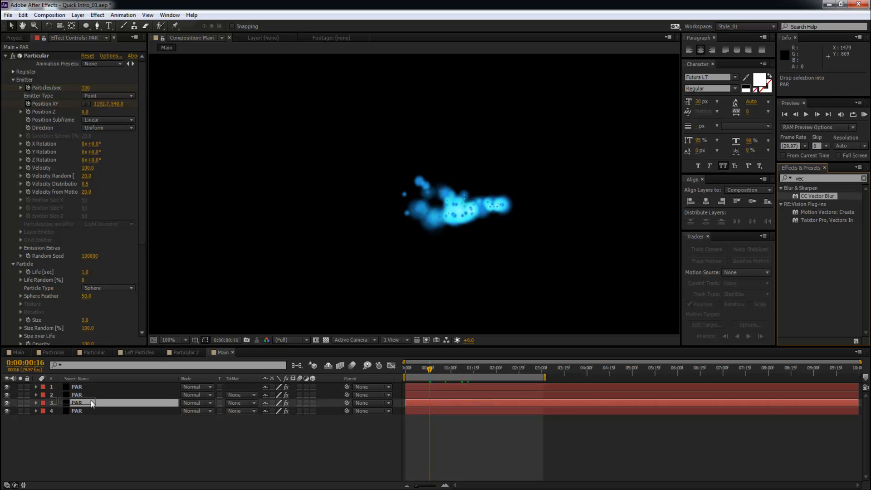
pyautogui.doubleClick(78, 403)
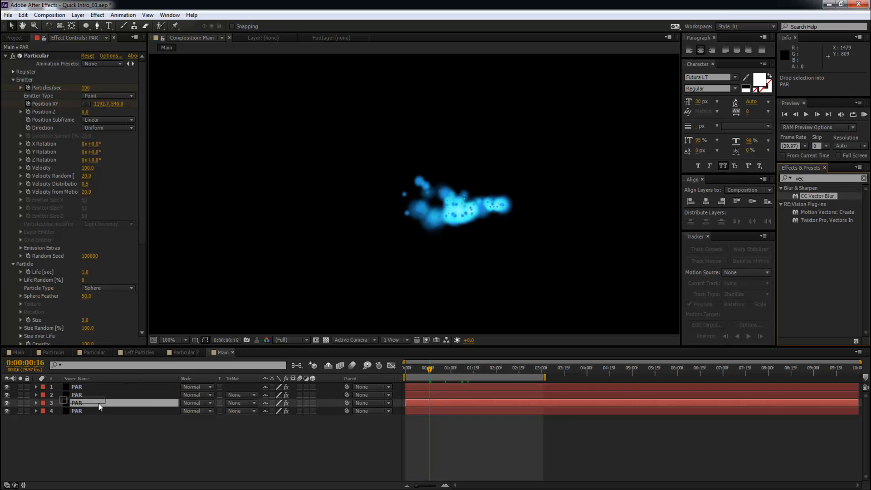
pyautogui.scroll(-3)
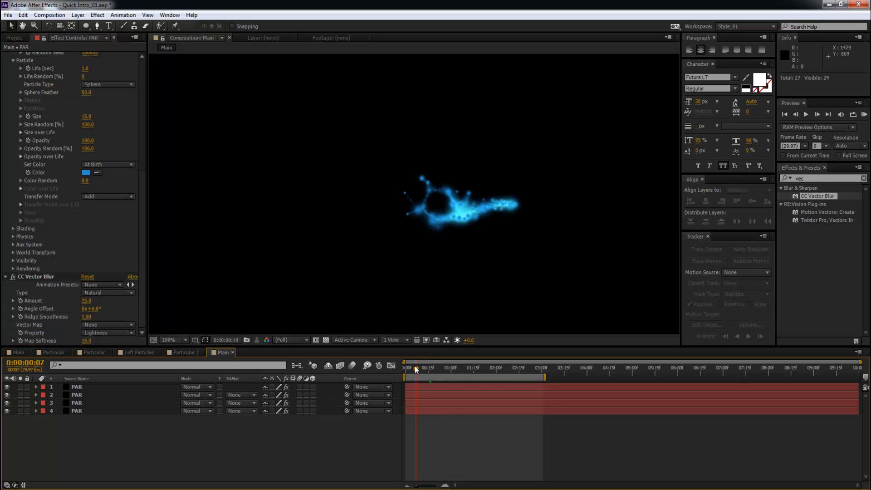
pyautogui.moveTo(413, 381); pyautogui.dragTo(466, 381)
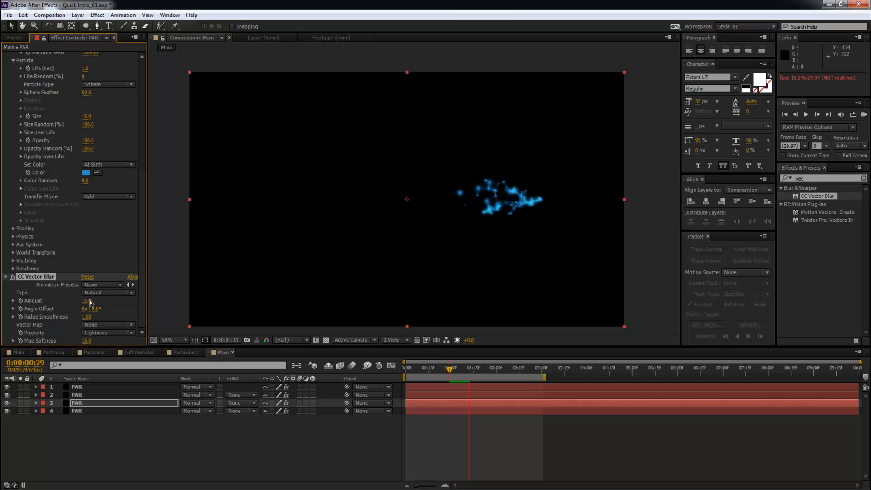
# - Open the Particular 2 composition to view its two mirrored blue particle bursts
pyautogui.click(86, 300)
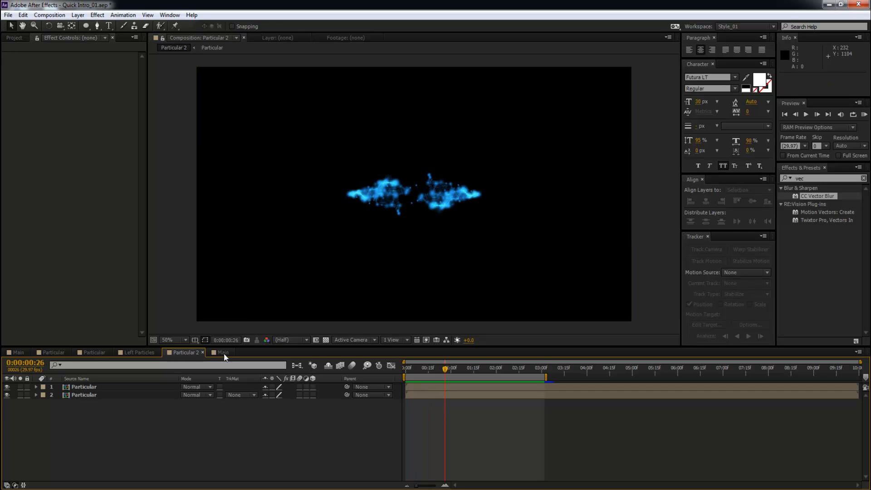
# - Return to the Main composition and scrub the timeline to around the two-second mark
pyautogui.click(222, 352)
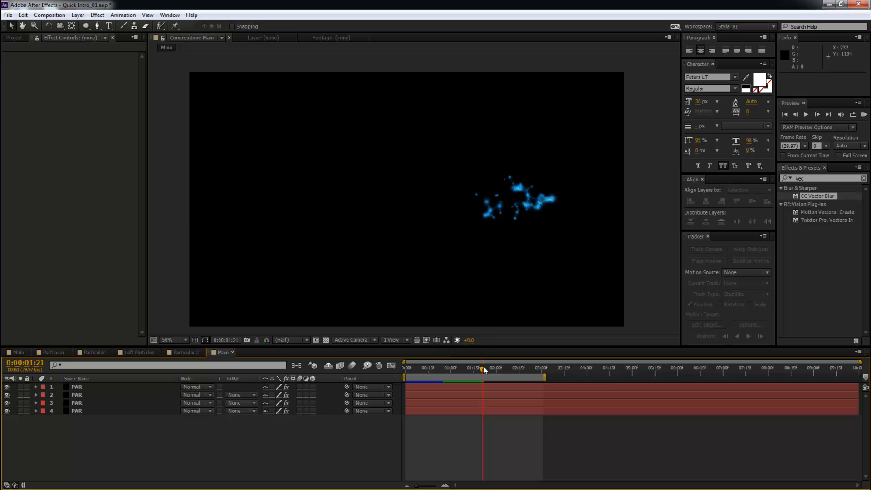
pyautogui.moveTo(483, 369); pyautogui.dragTo(508, 368)
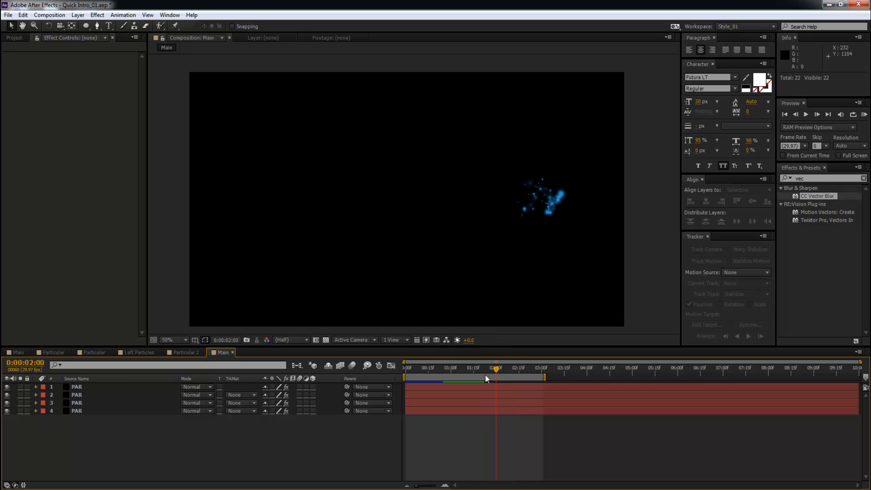
pyautogui.moveTo(495, 368); pyautogui.dragTo(503, 368)
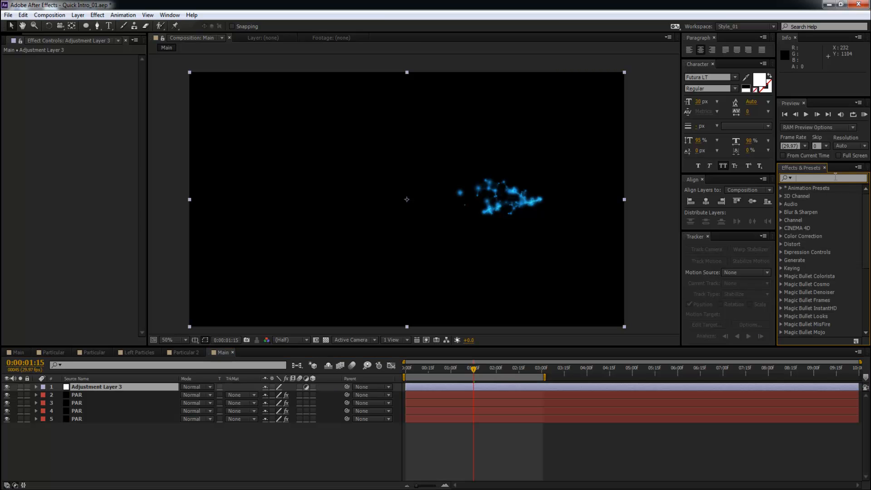
# - Search 'ga' in Effects & Presets and apply Gaussian Blur to the adjustment layer
pyautogui.write('gau')
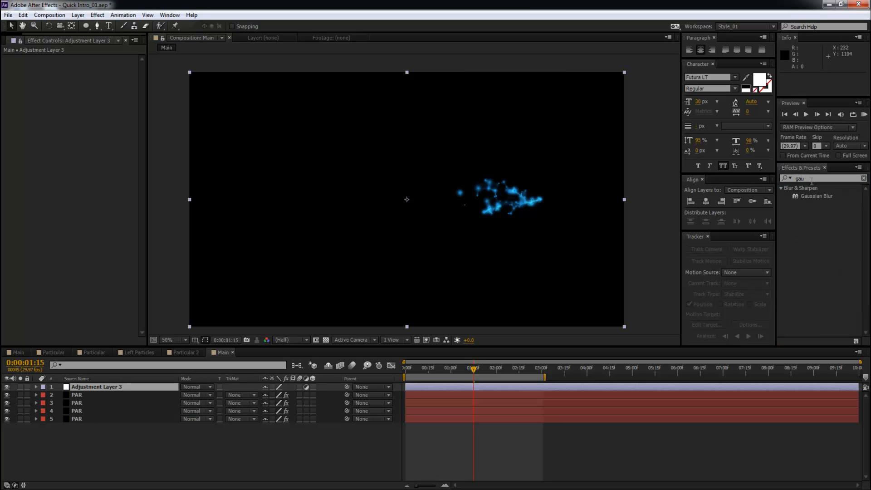
pyautogui.doubleClick(96, 387)
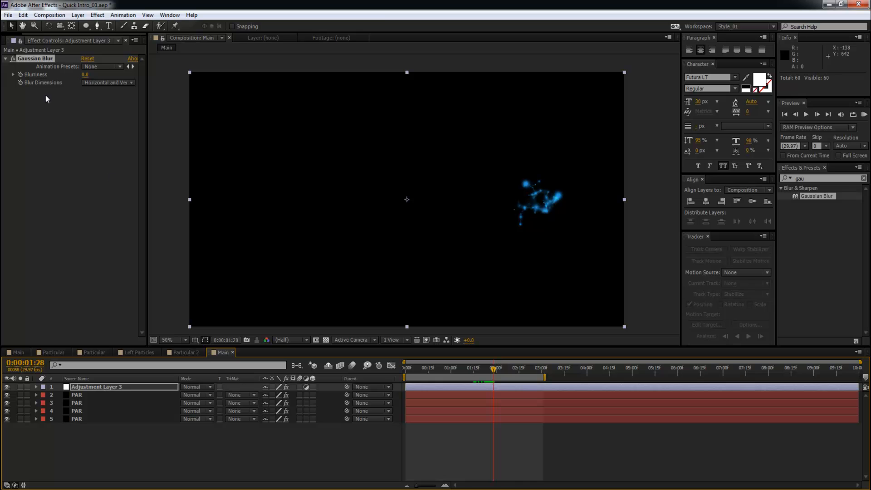
pyautogui.moveTo(76, 180)
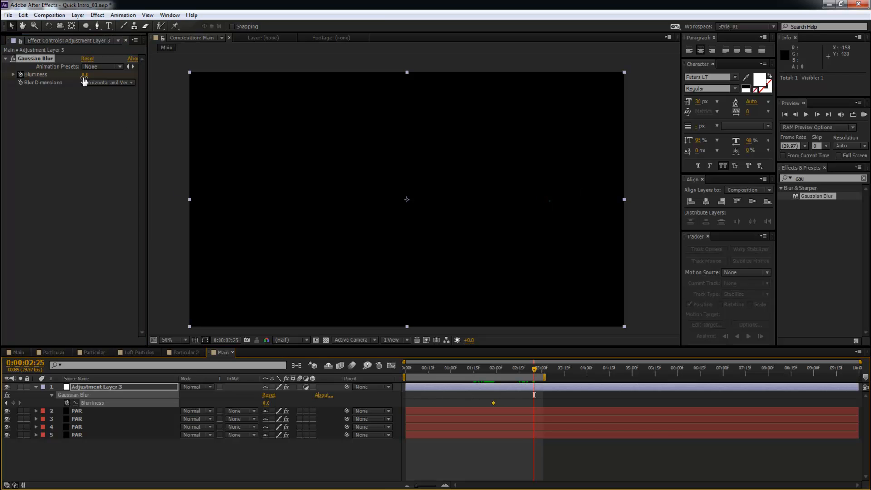
# - Raise Gaussian Blurriness to 25 at a later frame and scrub to check the fade-out
pyautogui.moveTo(85, 75); pyautogui.dragTo(100, 74)
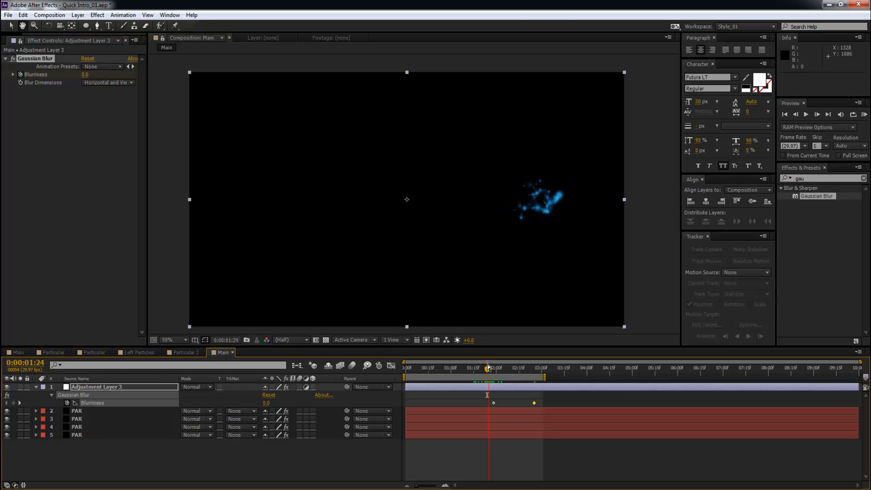
pyautogui.moveTo(487, 368); pyautogui.dragTo(504, 368)
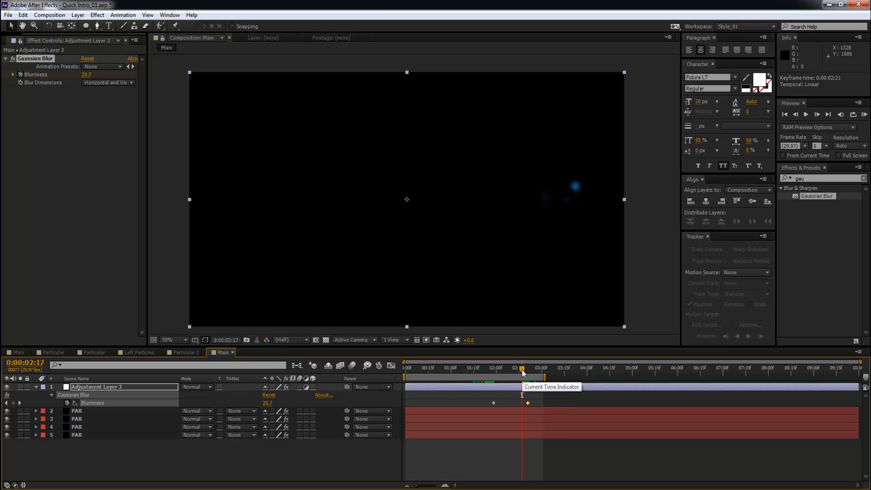
pyautogui.moveTo(522, 368); pyautogui.dragTo(526, 368)
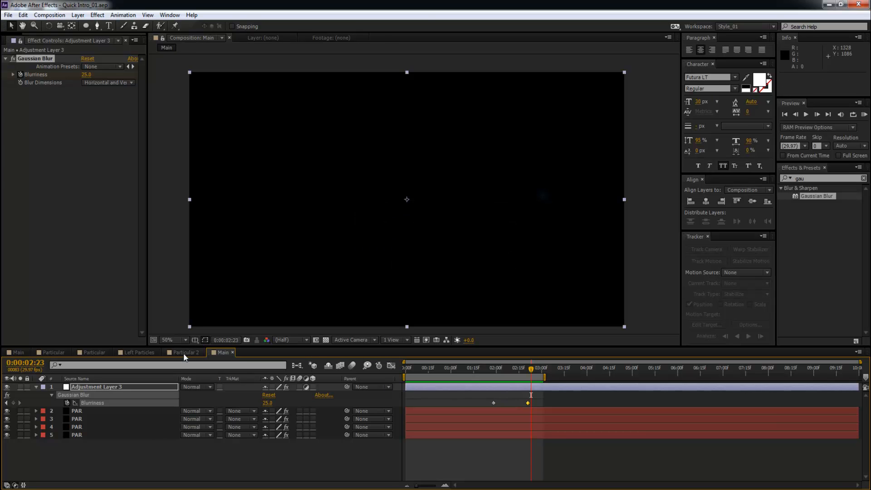
pyautogui.click(182, 352)
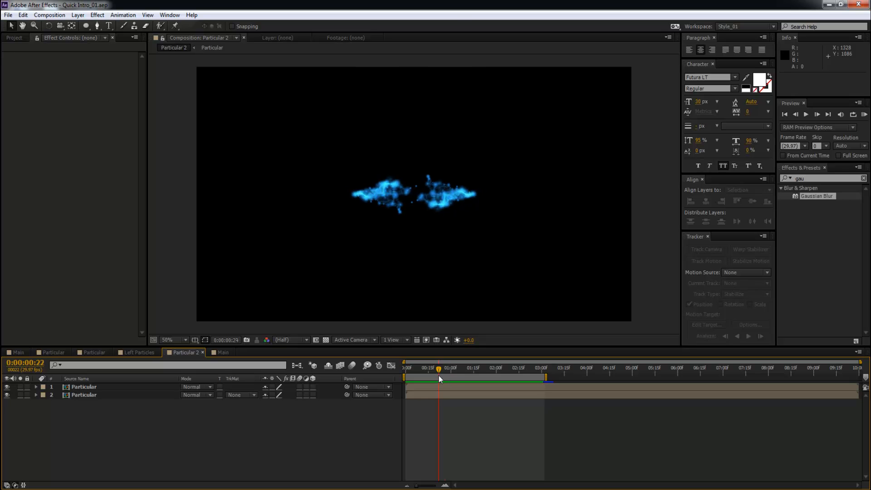
# - Move the Particular 2 time indicator back near the start of the animation
pyautogui.click(415, 368)
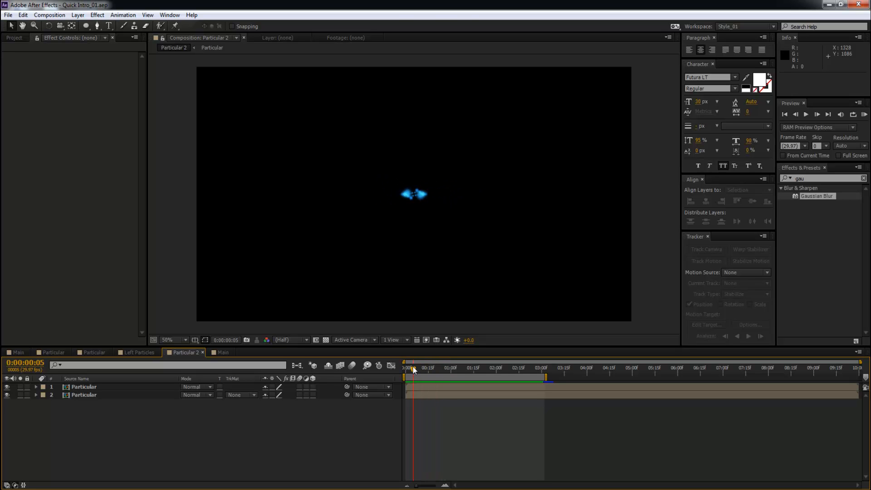